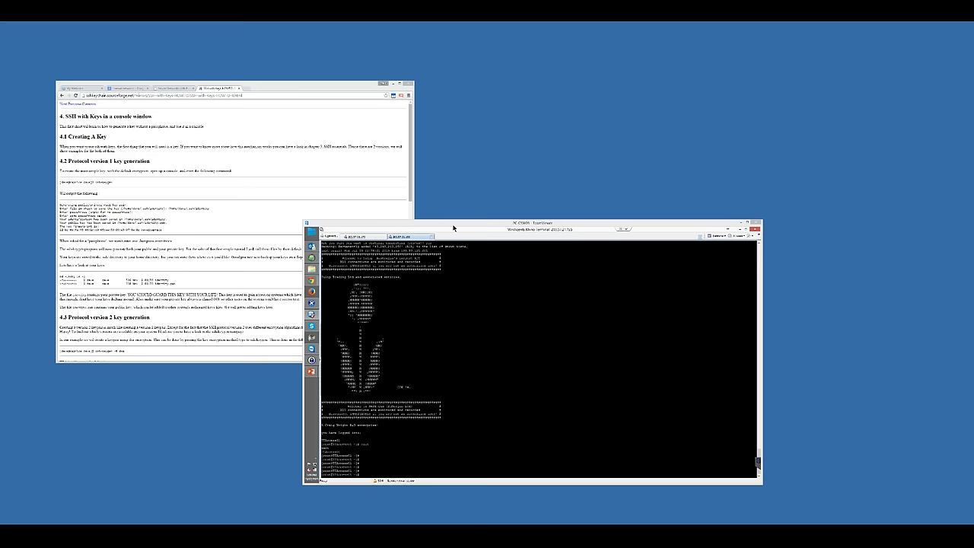
mouse_move(502, 241)
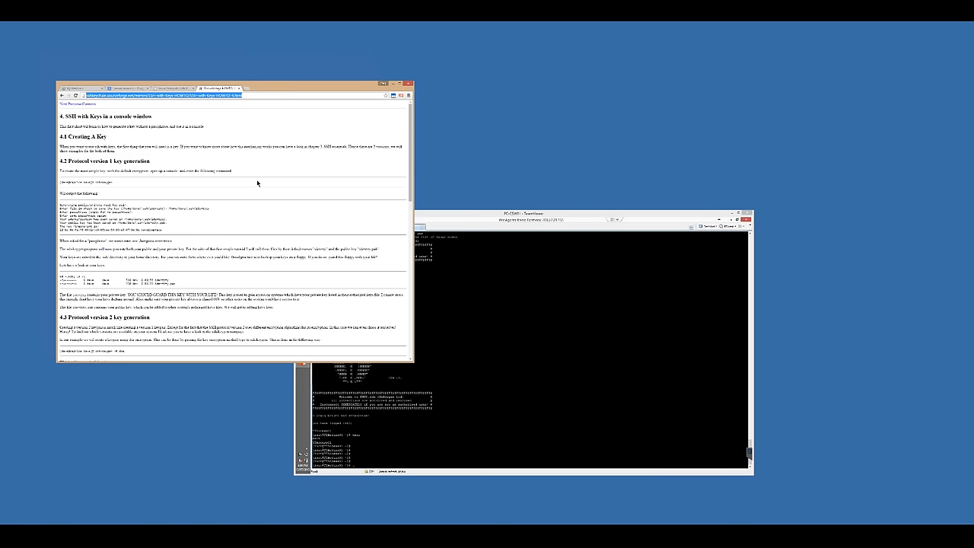
- Scroll through the terminal output and bring up the MobaXterm terminal context menu
scroll("down", 3)
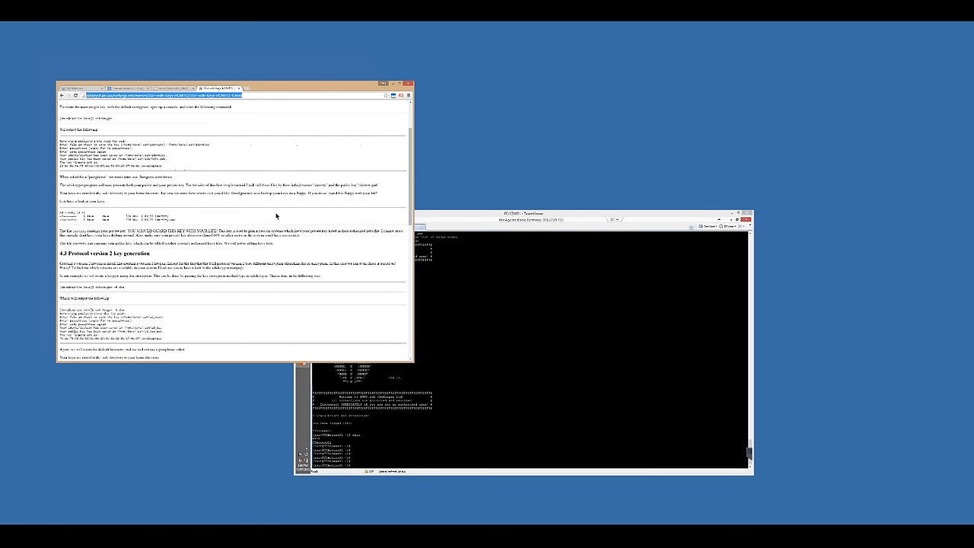
scroll("down", 3)
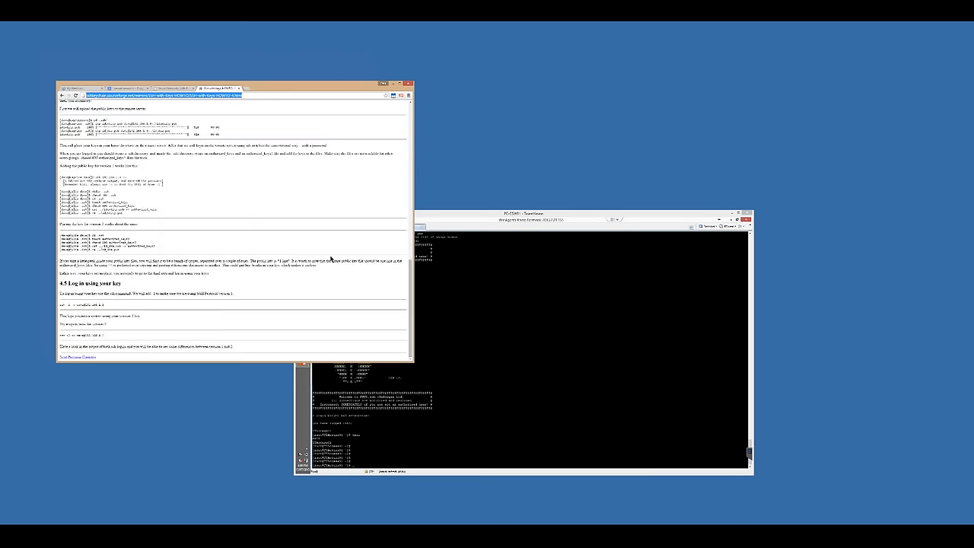
scroll("up", 3)
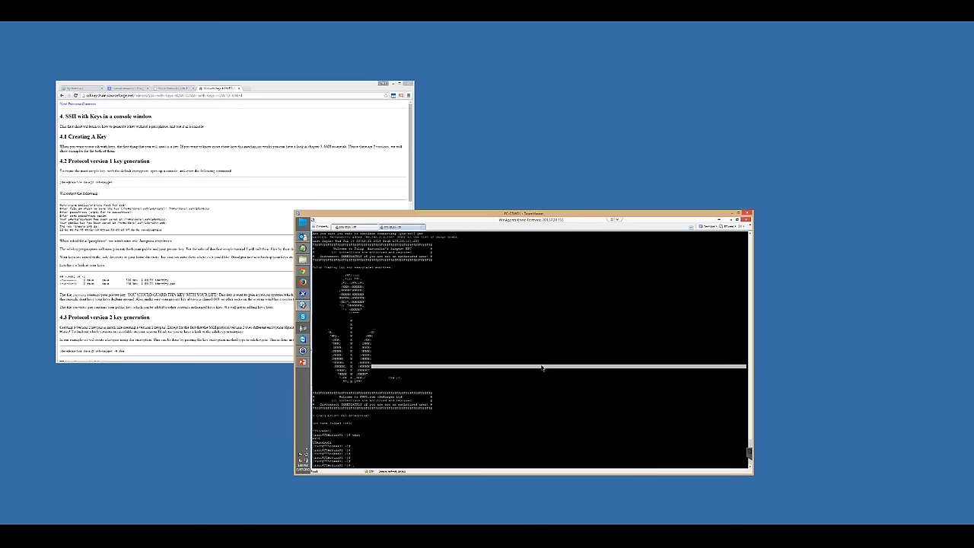
right_click(542, 370)
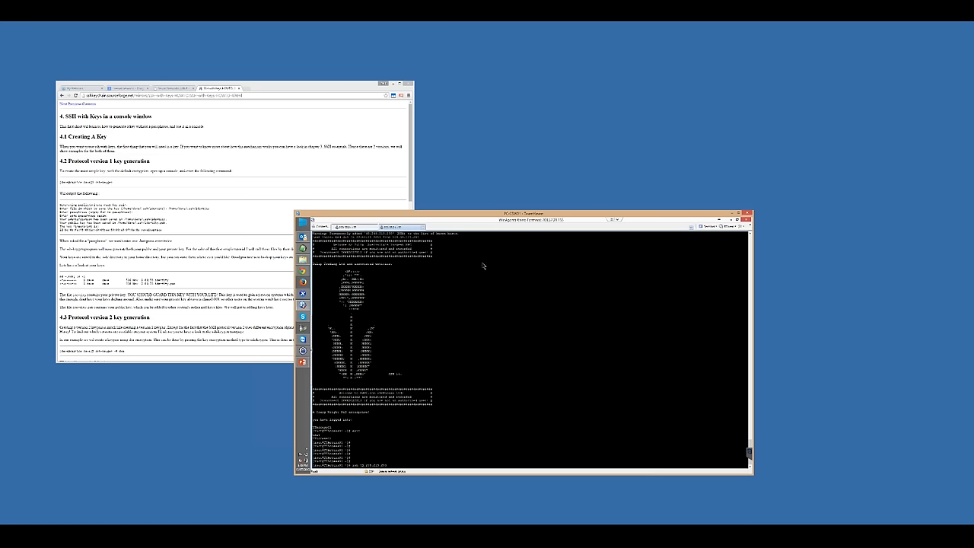
mouse_move(501, 289)
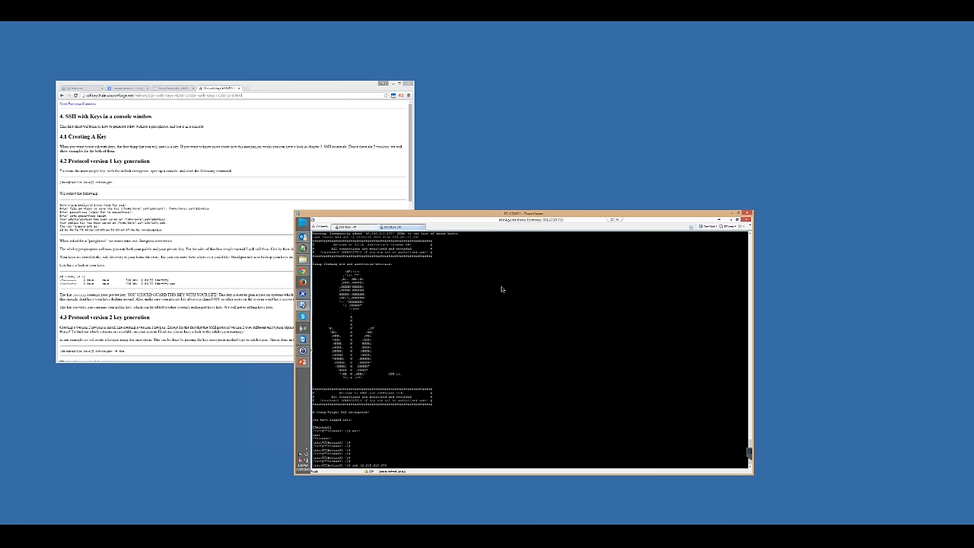
mouse_move(234, 289)
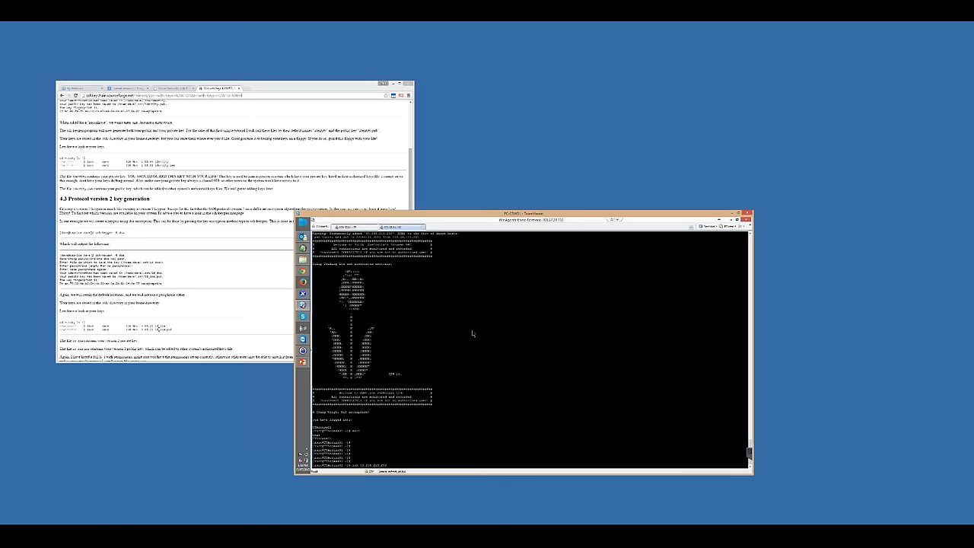
mouse_move(481, 356)
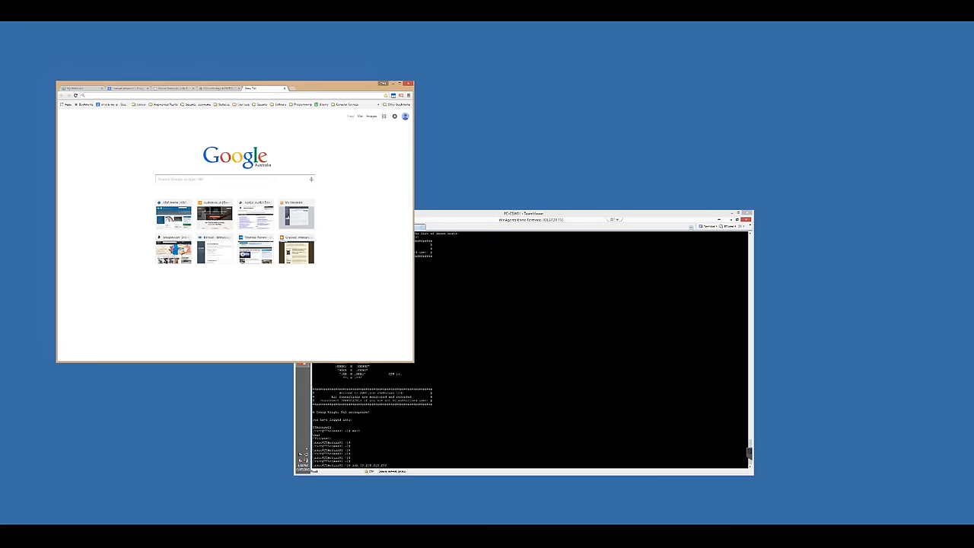
- Search Google for 'rocks' and open the Rocks Users Guide Getting Started result
type("rocks cluster")
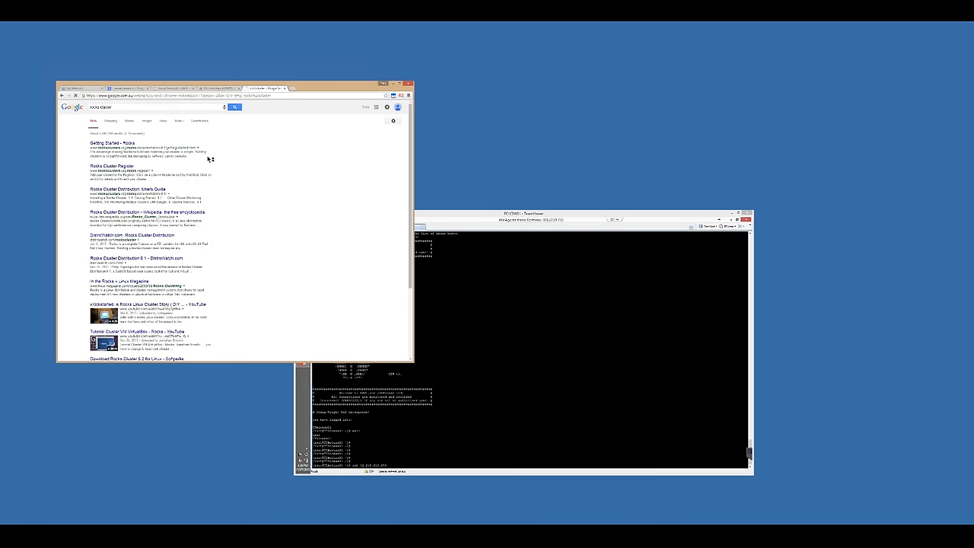
left_click(109, 143)
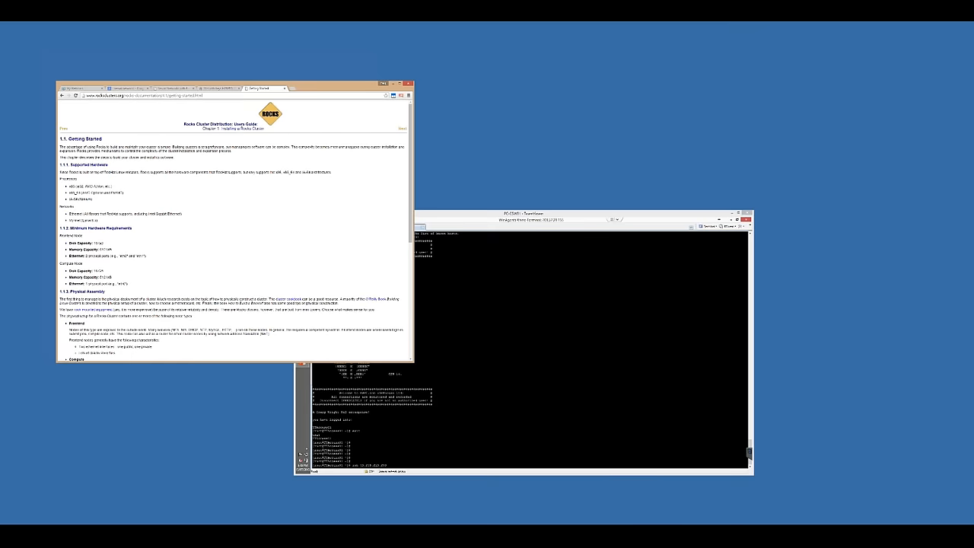
mouse_move(235, 165)
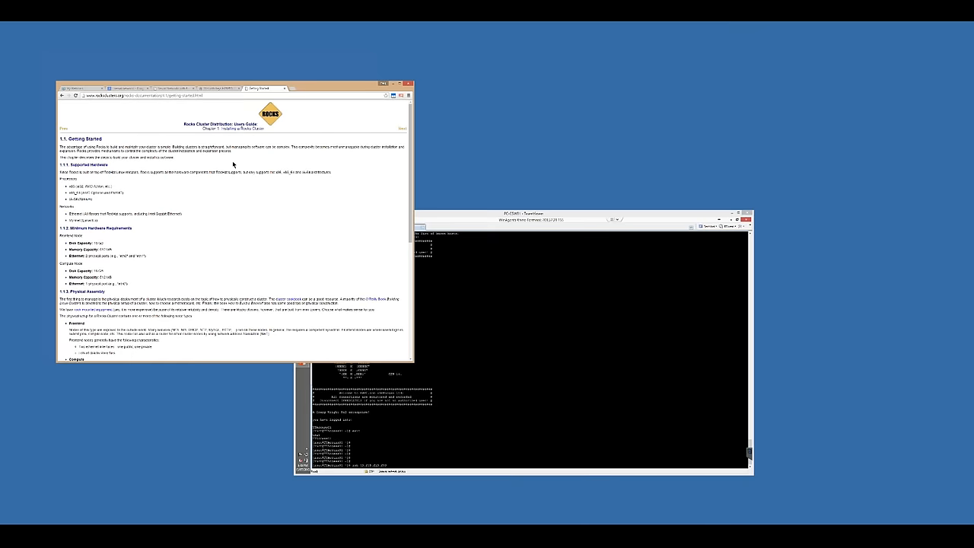
mouse_move(359, 207)
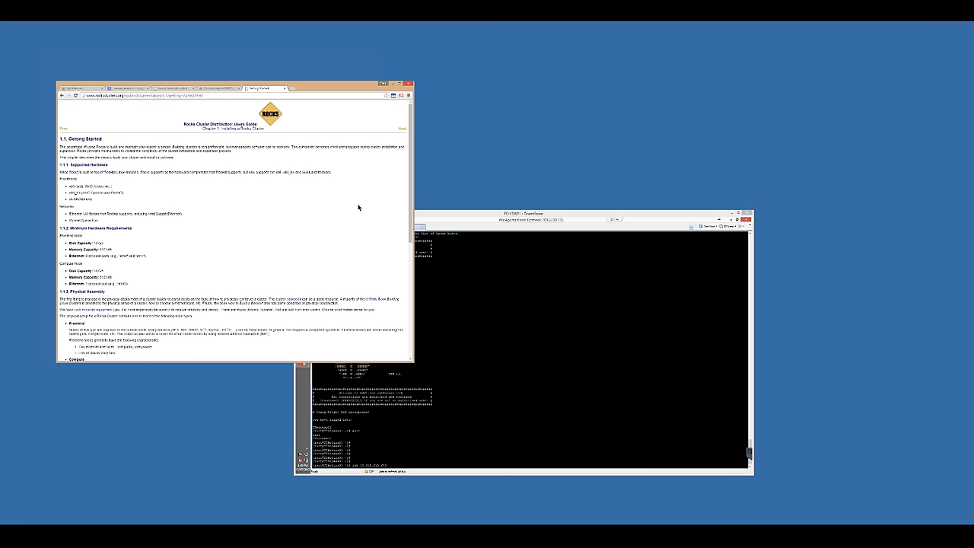
mouse_move(295, 216)
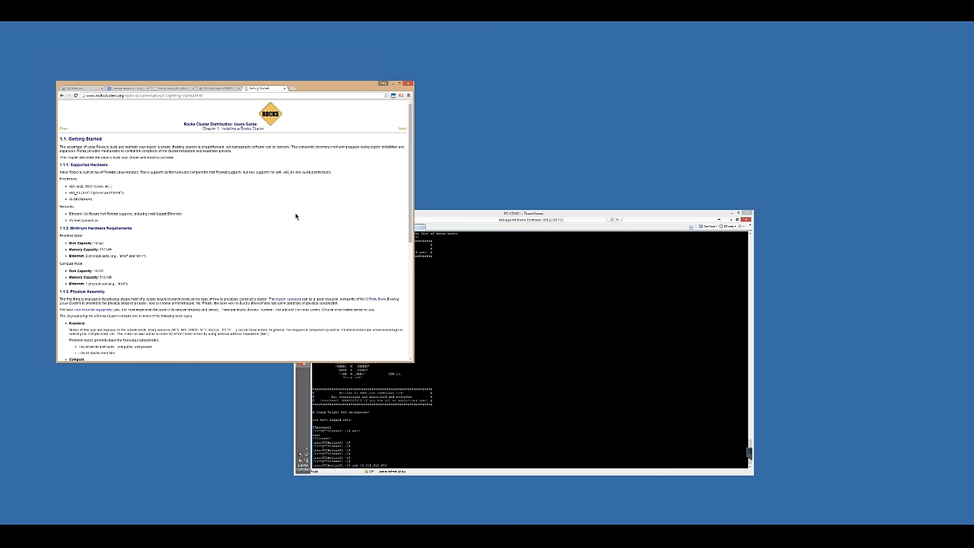
mouse_move(292, 88)
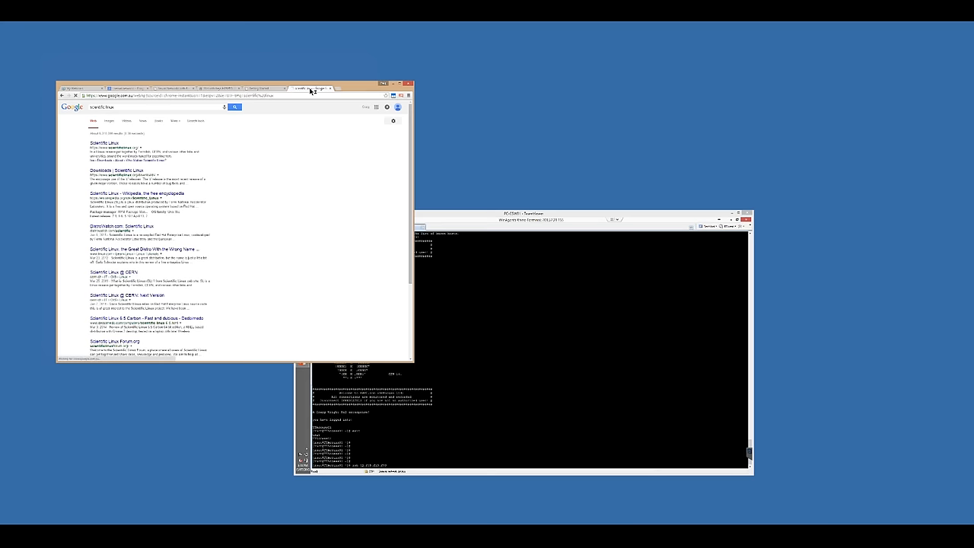
- Switch tabs in Chrome's tab strip after the Scientific Linux search
left_click(261, 87)
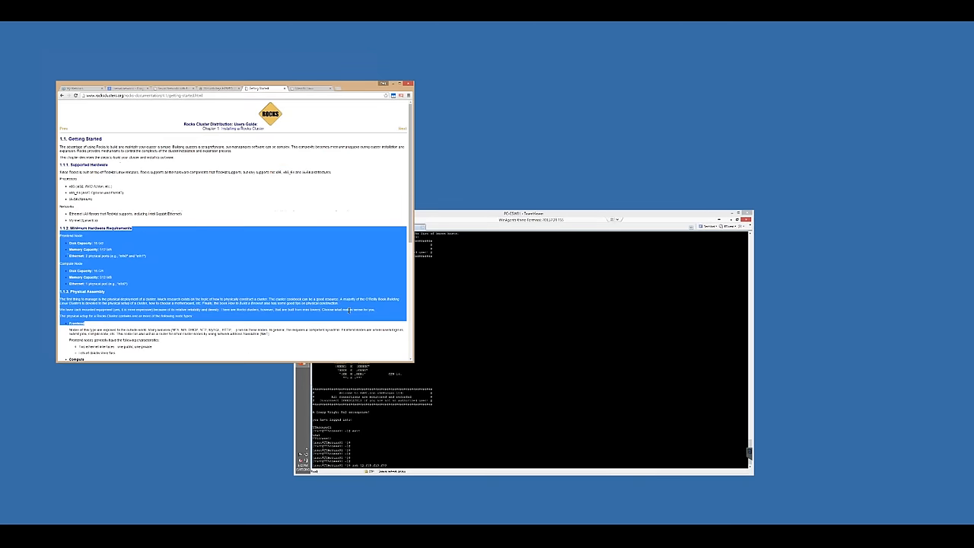
mouse_move(362, 238)
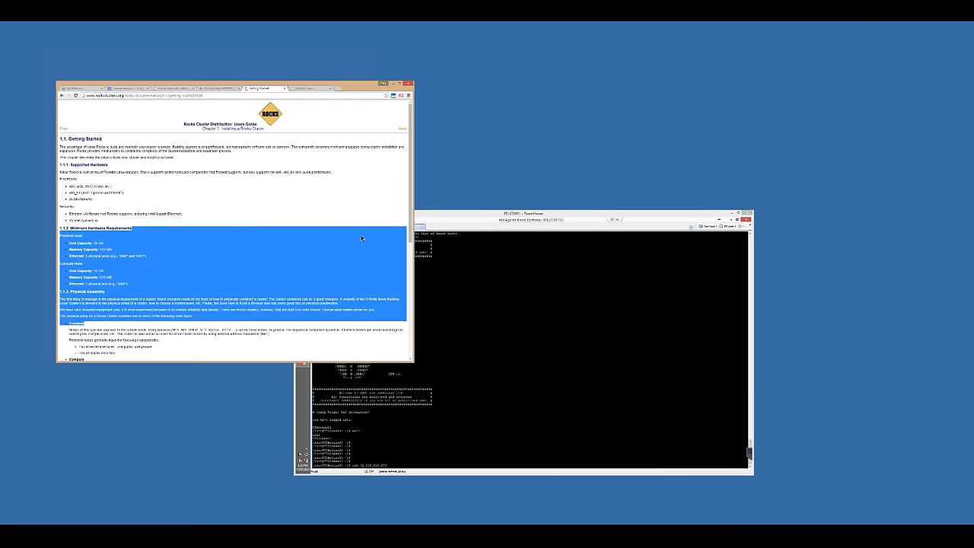
mouse_move(353, 245)
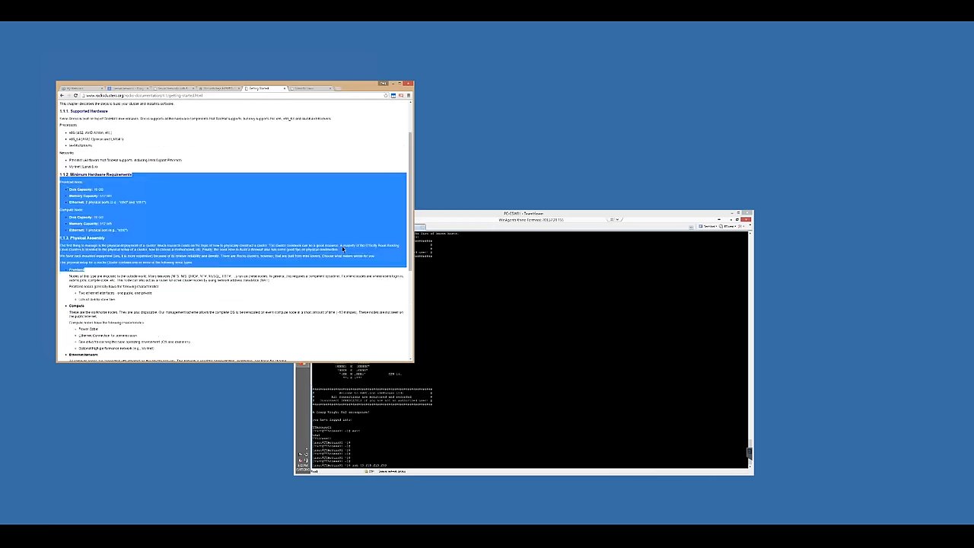
- Scroll back up to the top of section 1.1 Getting Started in the Rocks guide
scroll("up", 3)
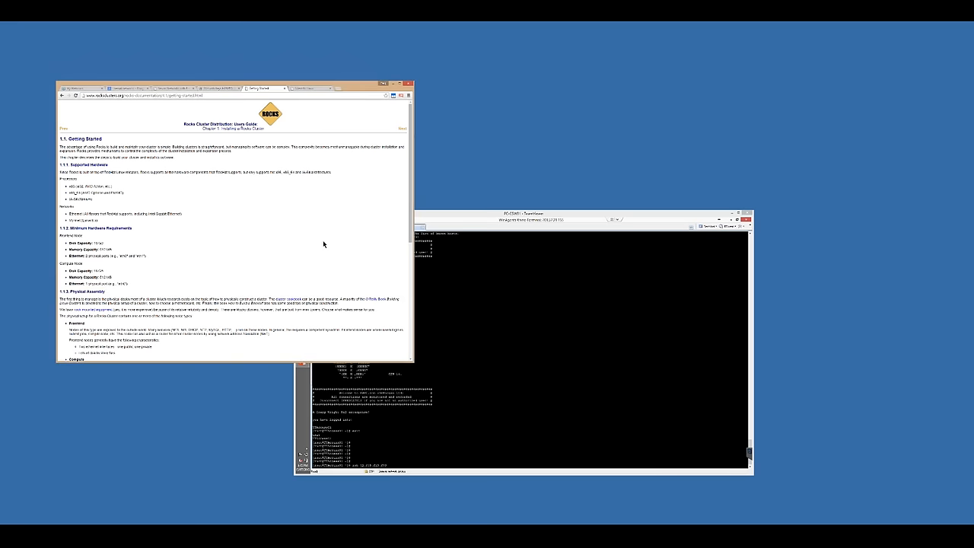
- Scroll down the Getting Started page to the Physical Assembly network diagram
scroll("down", 3)
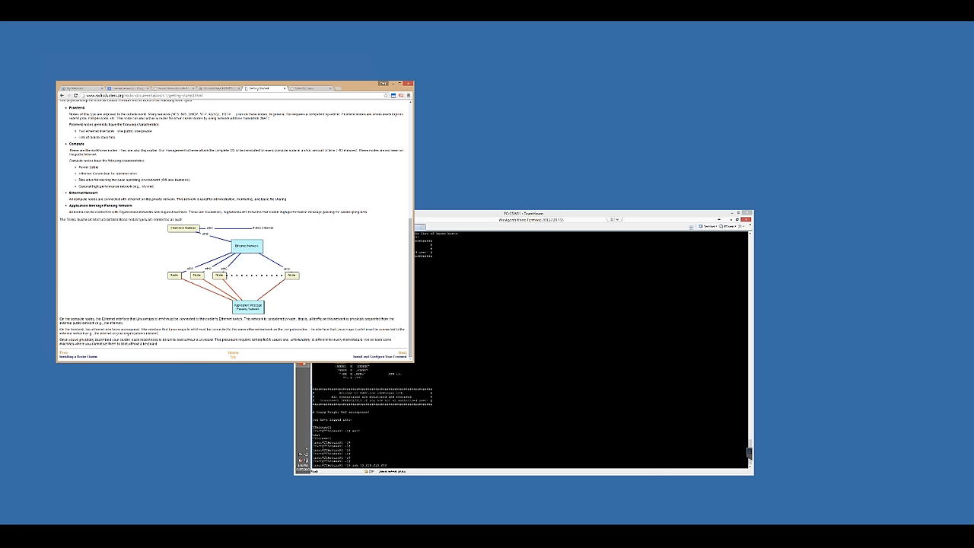
mouse_move(328, 280)
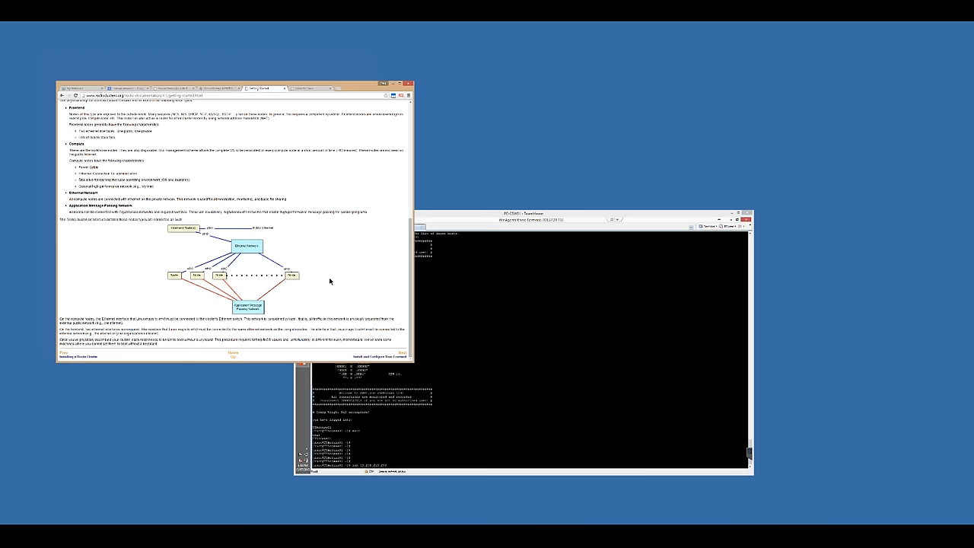
mouse_move(362, 288)
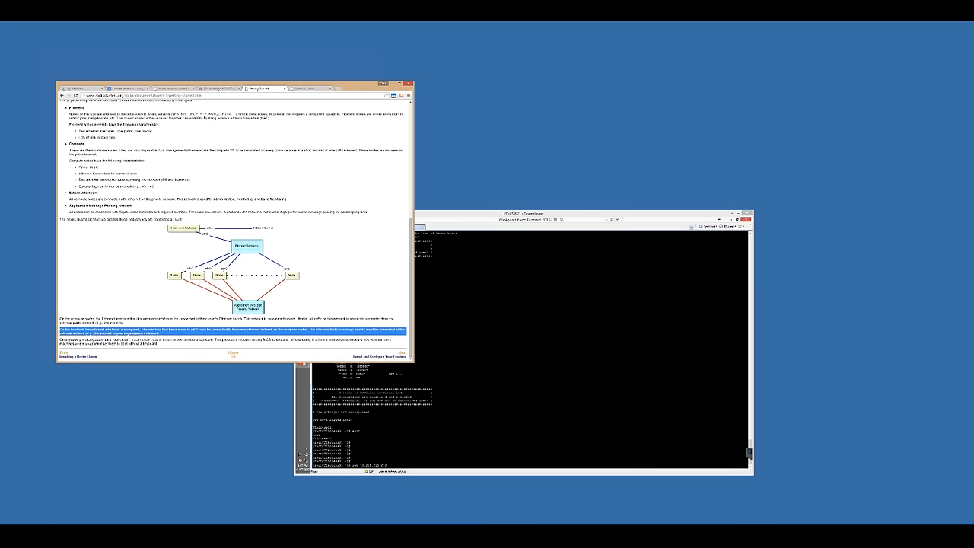
mouse_move(353, 300)
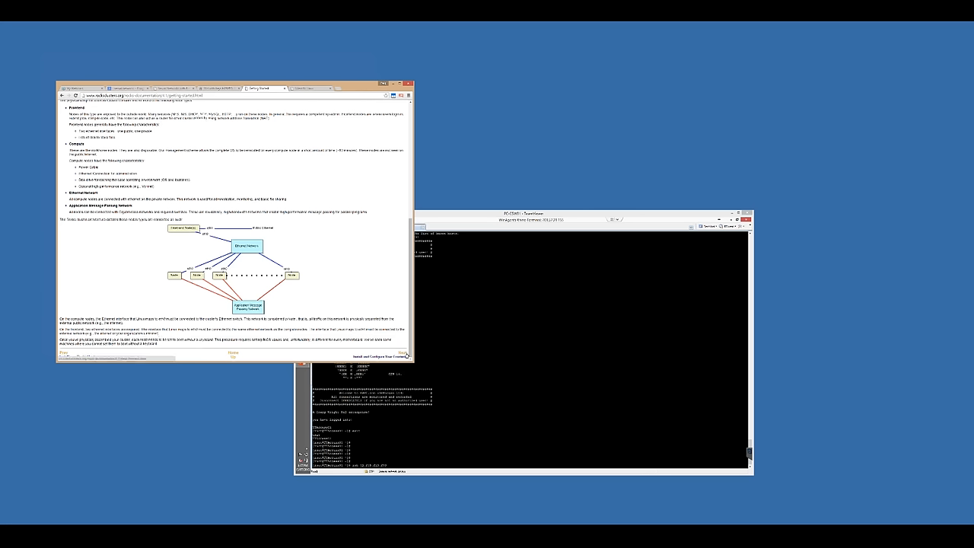
- Follow the Next link to section 1.2 Install and Configure Your Frontend
left_click(402, 355)
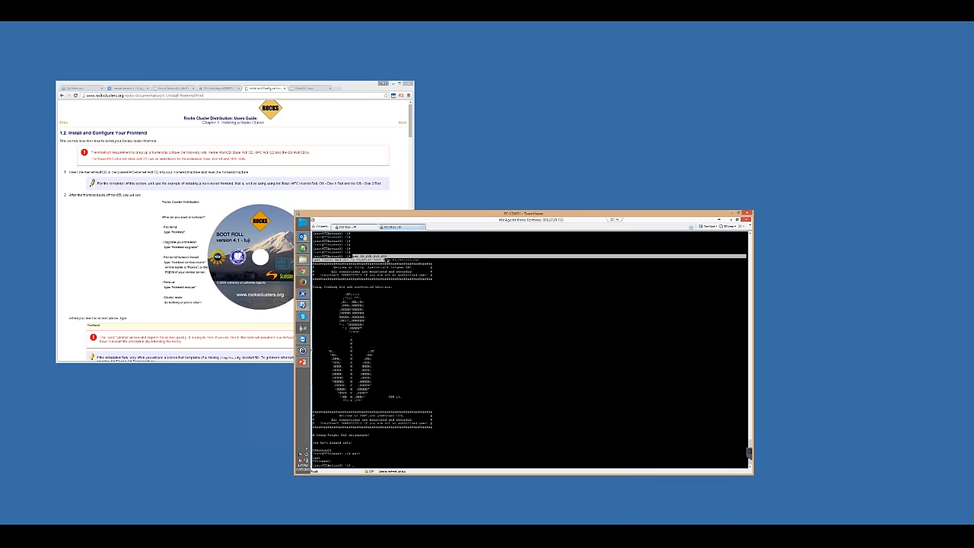
- Log in to the Rocks cluster frontend in PuTTY and review the welcome banner
right_click(380, 259)
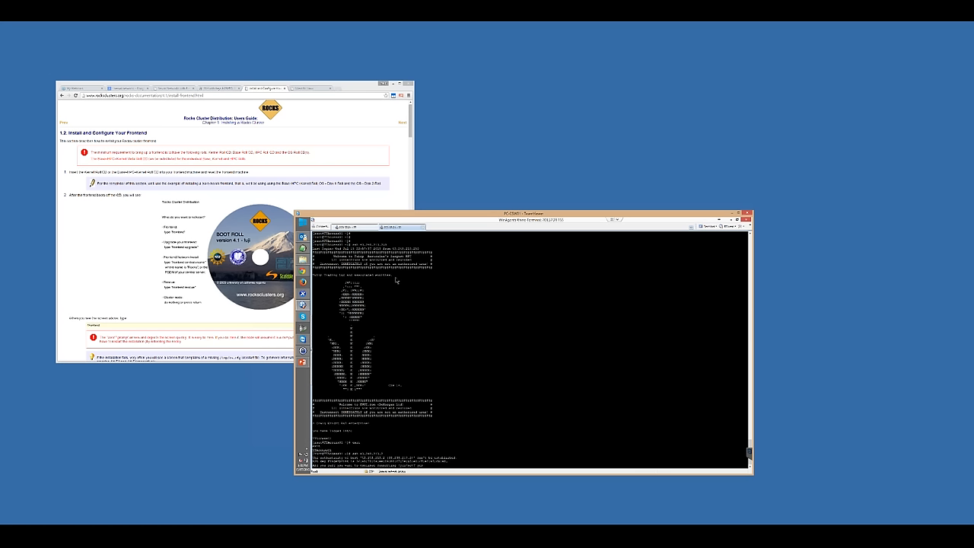
mouse_move(871, 216)
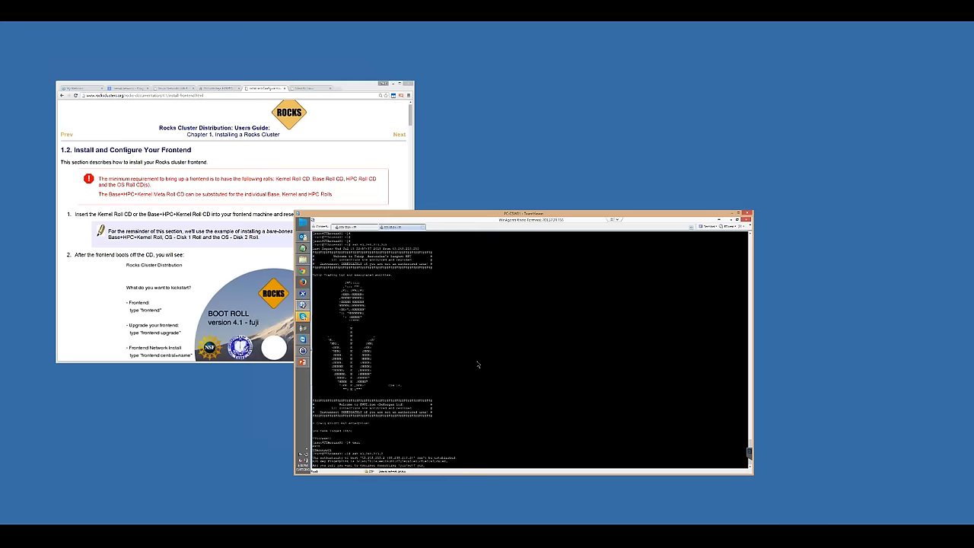
right_click(466, 326)
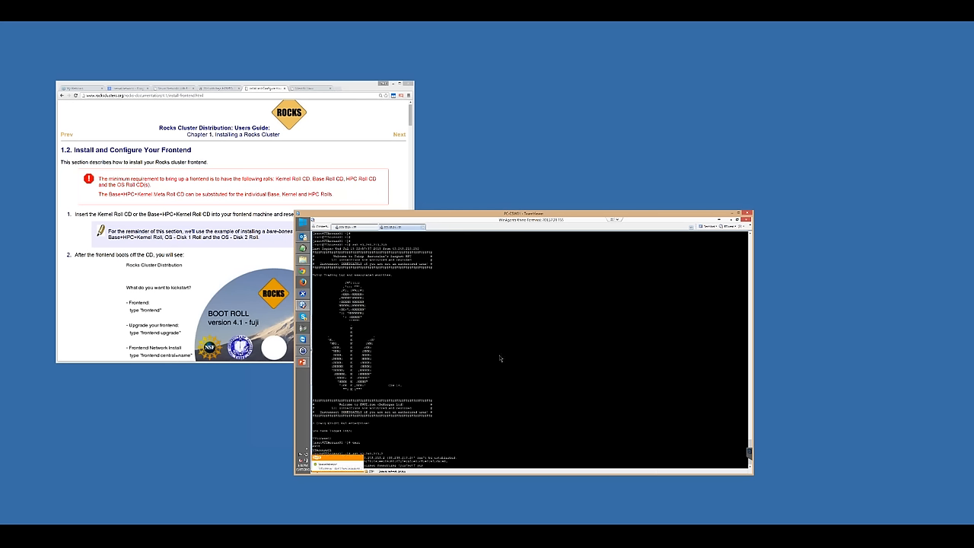
mouse_move(357, 466)
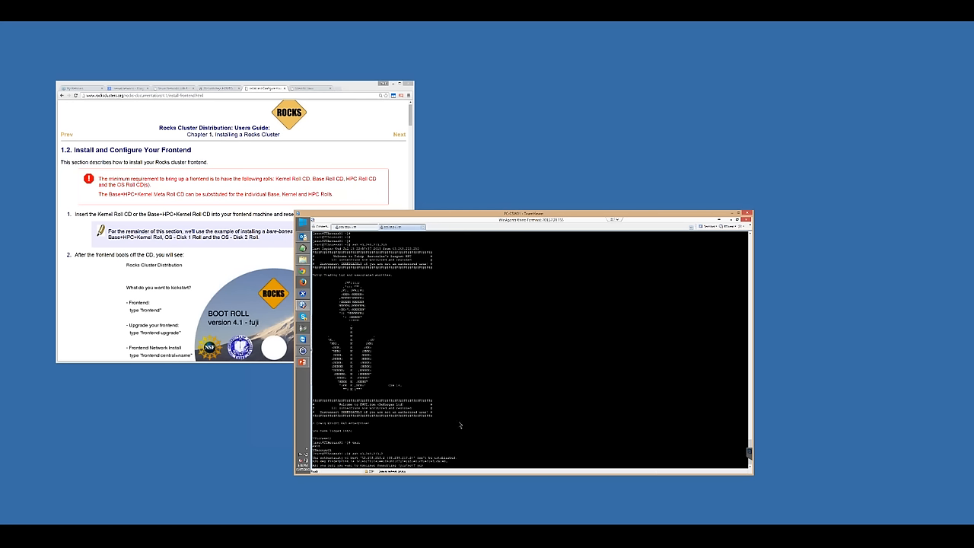
mouse_move(545, 388)
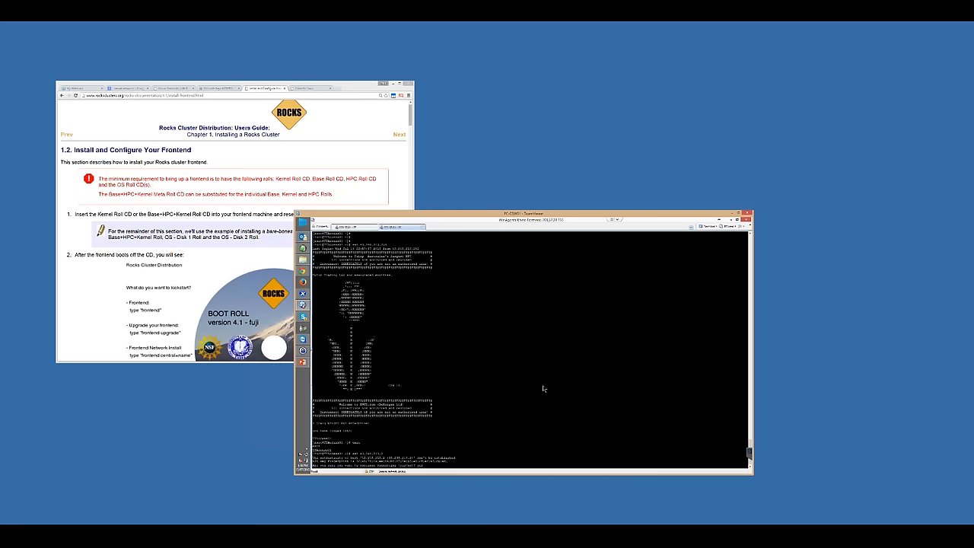
mouse_move(553, 359)
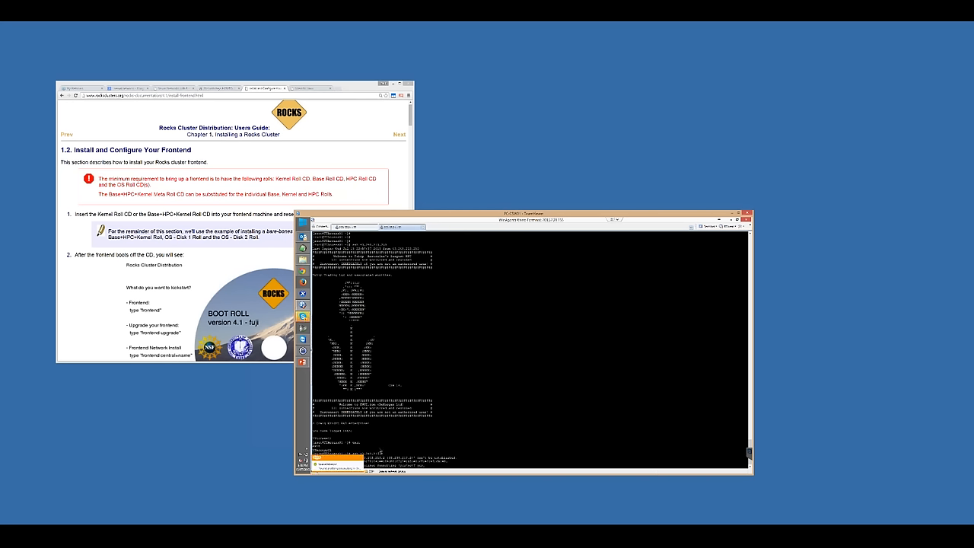
mouse_move(437, 435)
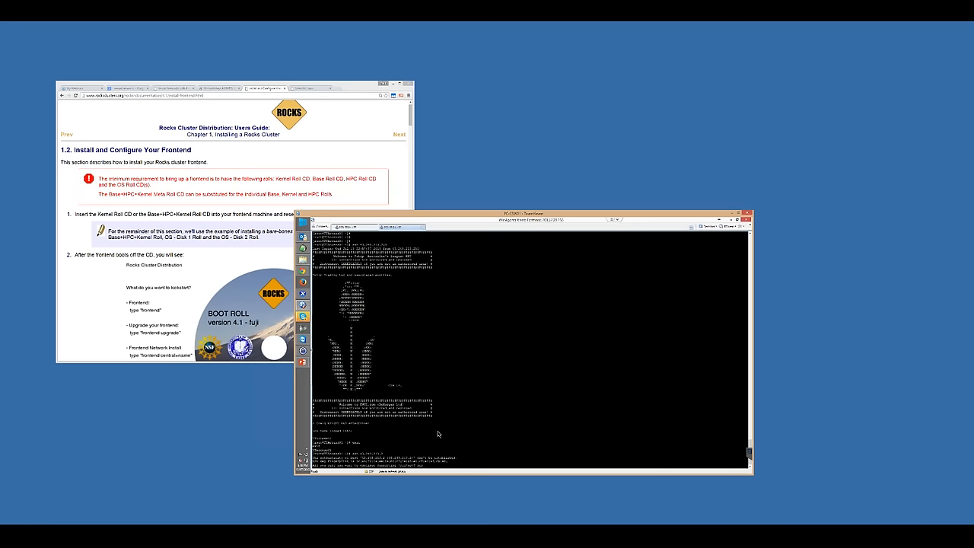
mouse_move(485, 426)
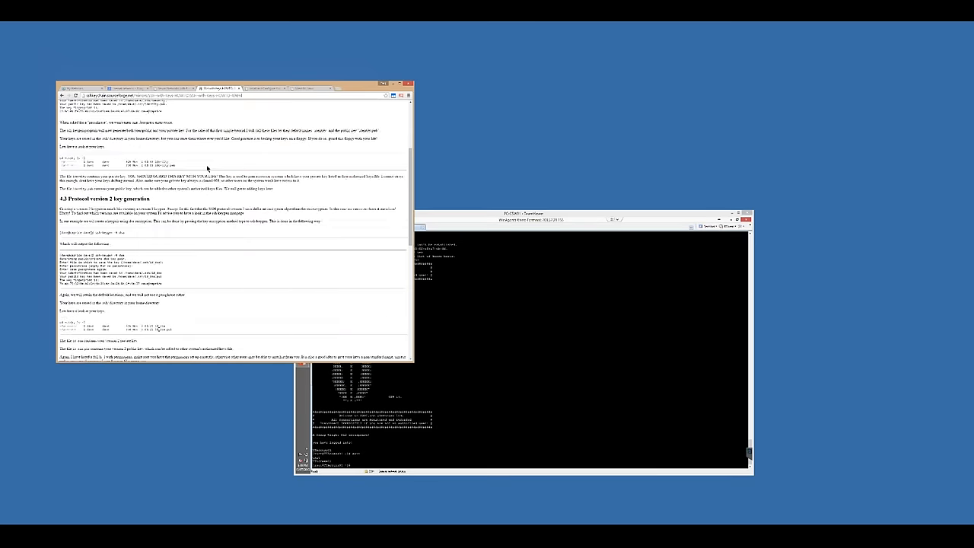
- Scroll to section 4.3 of the SSH guide and select the example key generation output
scroll("down", 3)
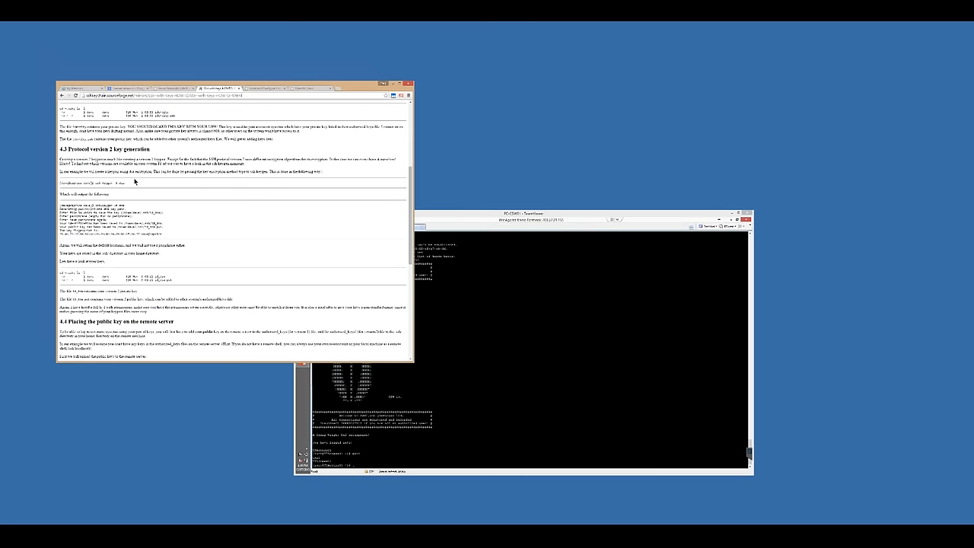
double_click(114, 183)
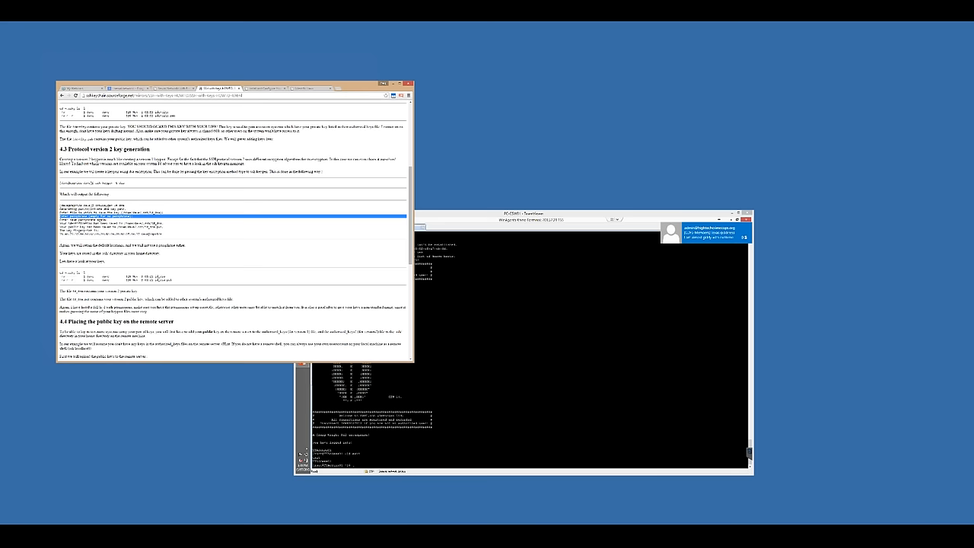
mouse_move(765, 235)
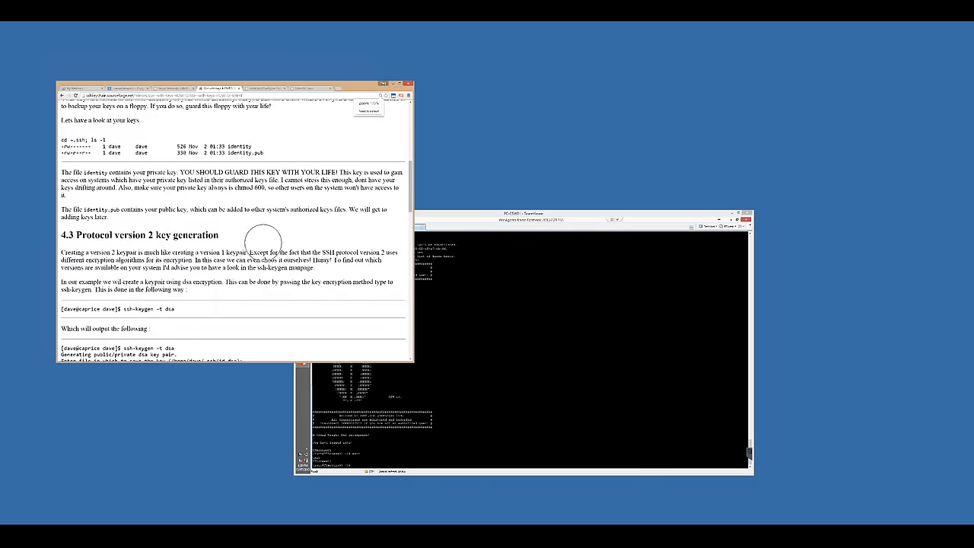
- Scroll to section 4.4 on placing the public key on the remote server
scroll("down", 3)
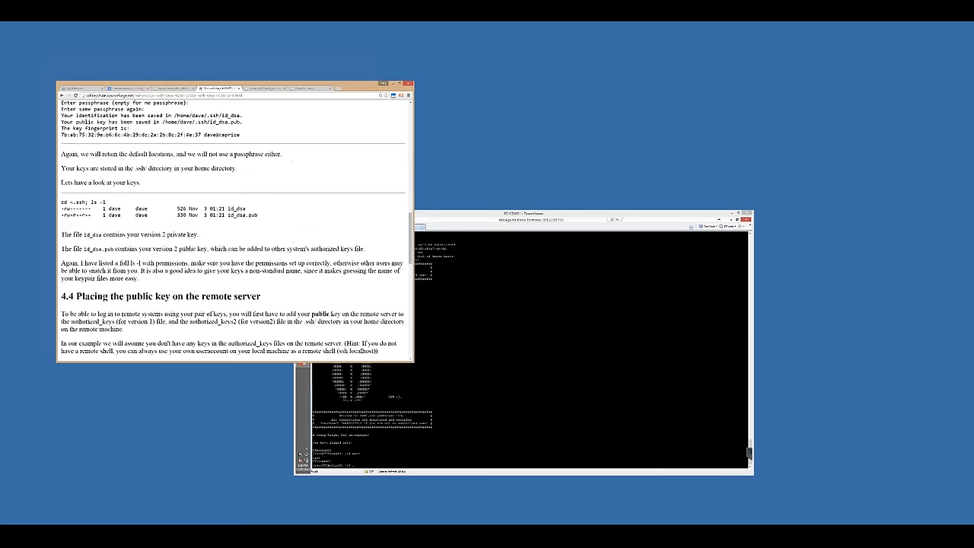
scroll("down", 3)
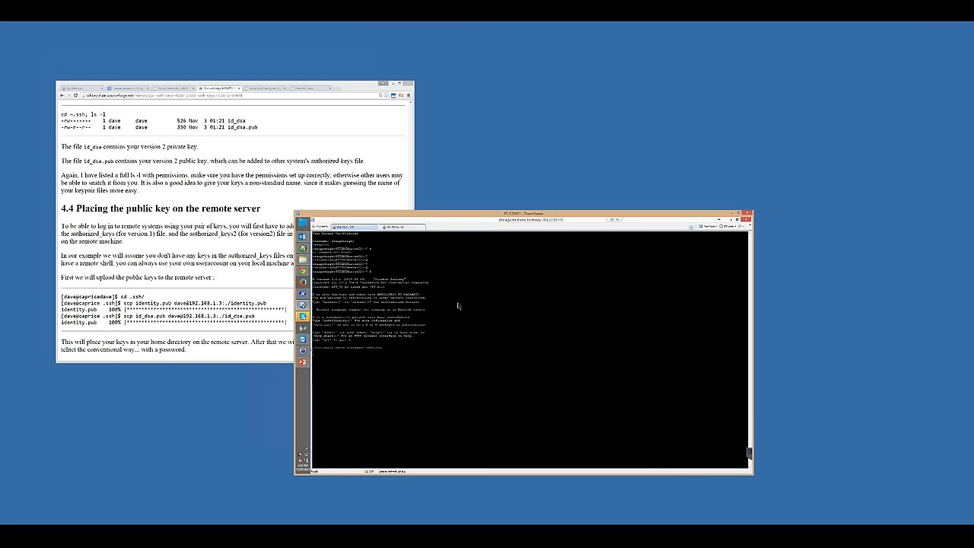
mouse_move(457, 305)
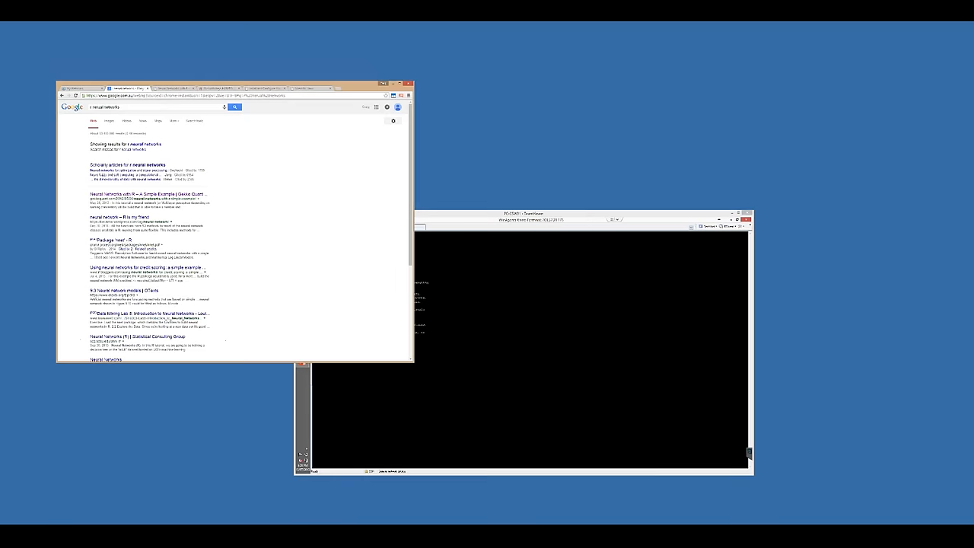
- Scroll the r neural networks results to the stats.stackexchange.com survival predictions question
scroll("down", 3)
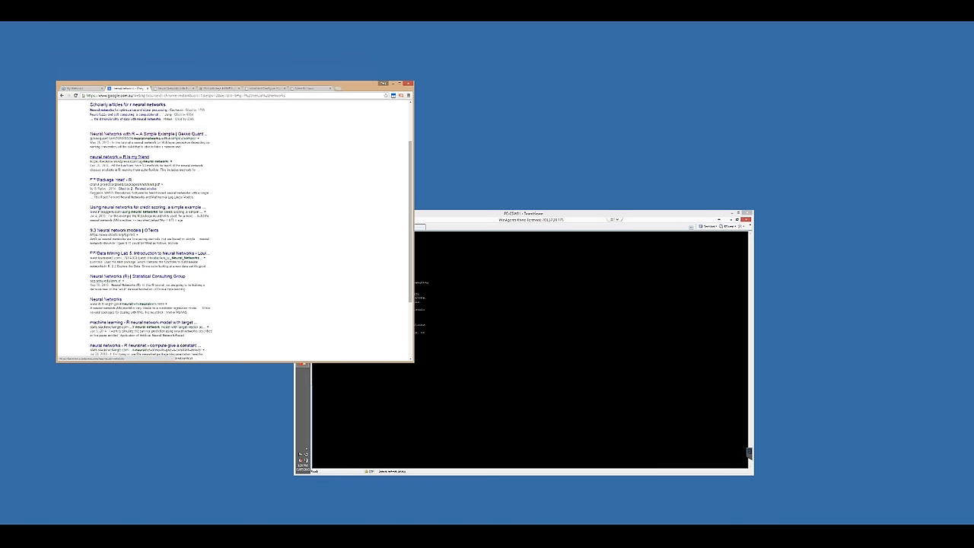
scroll("down", 3)
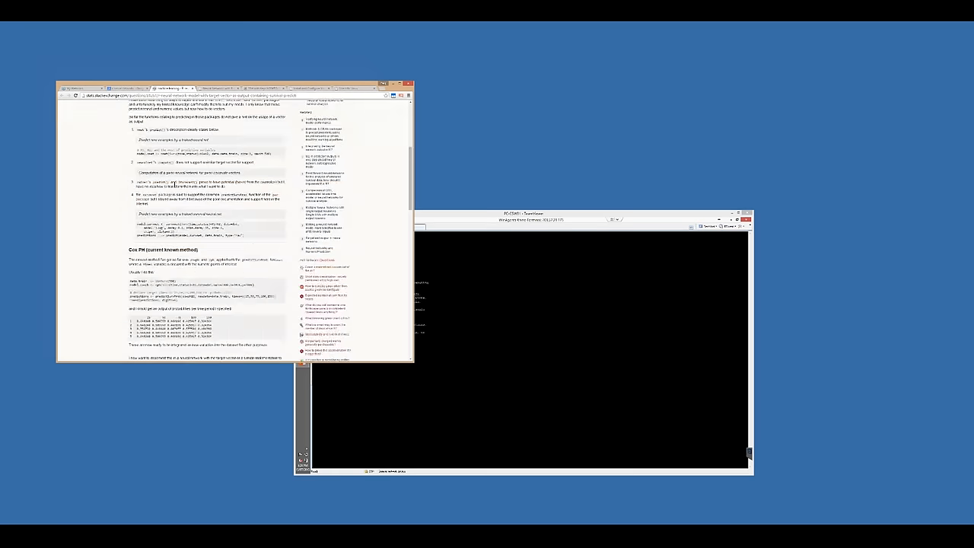
scroll("down", 3)
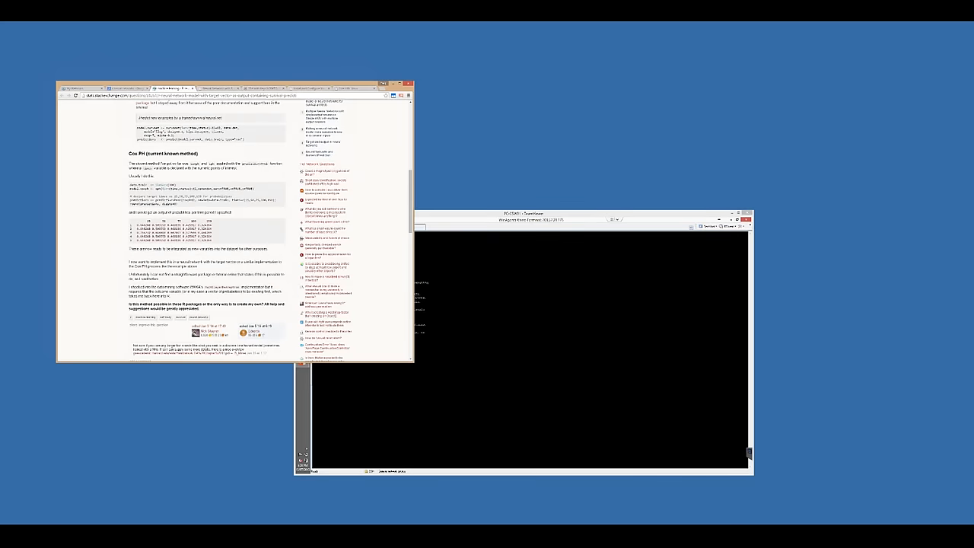
scroll("up", 3)
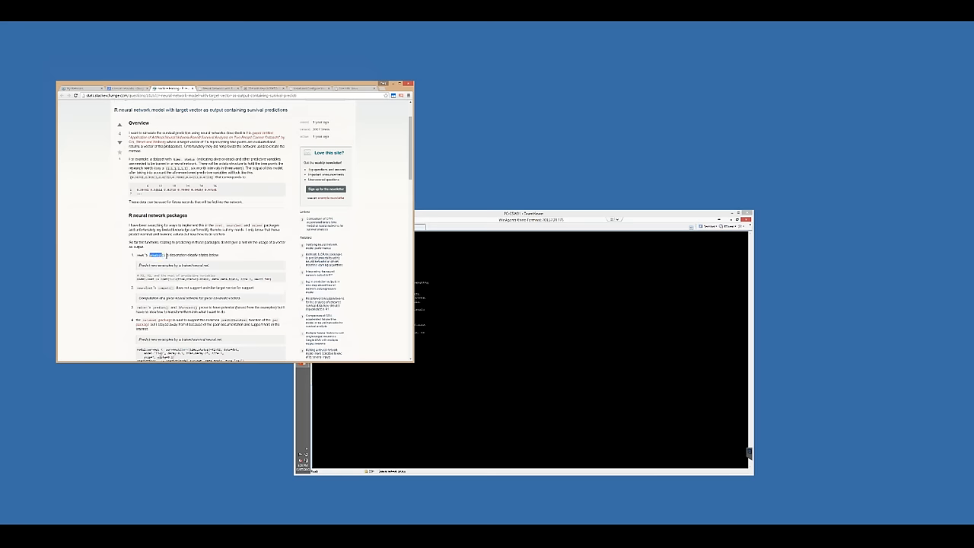
- Scroll down the Cross Validated answer to the 'Cox PH (current known method)' heading
scroll("down", 3)
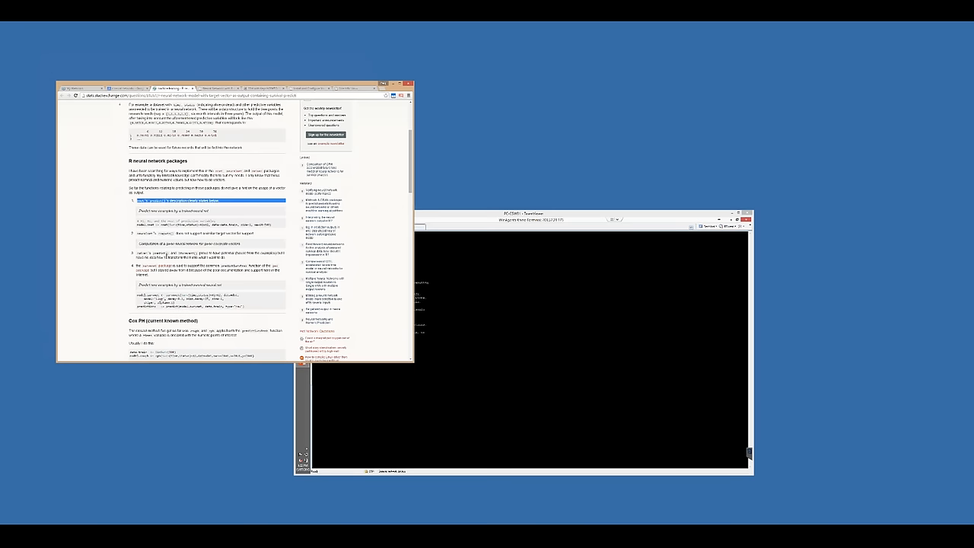
scroll("down", 3)
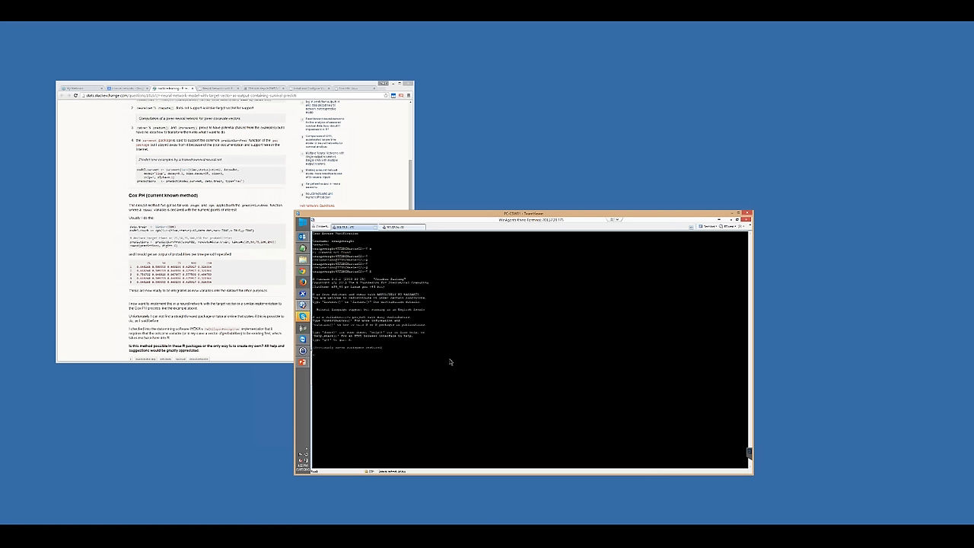
mouse_move(405, 225)
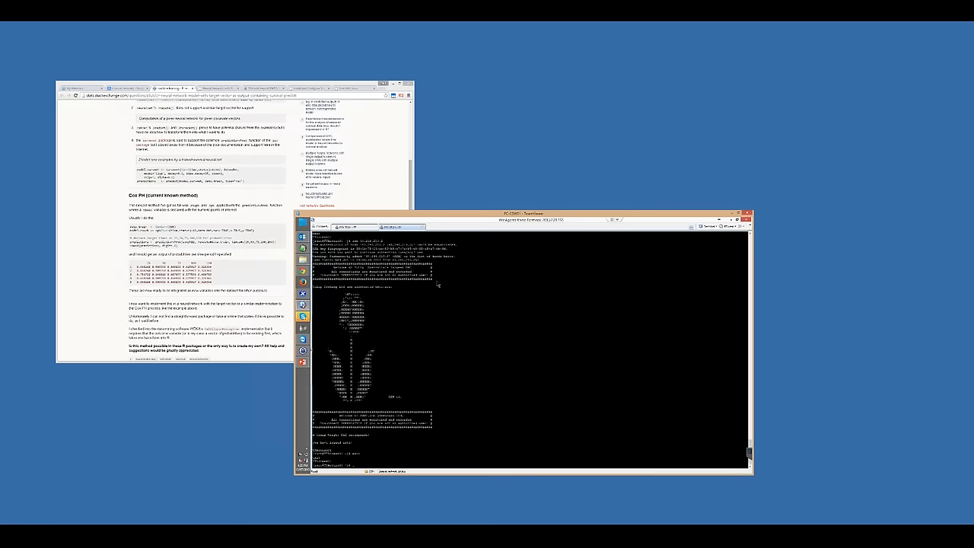
mouse_move(440, 291)
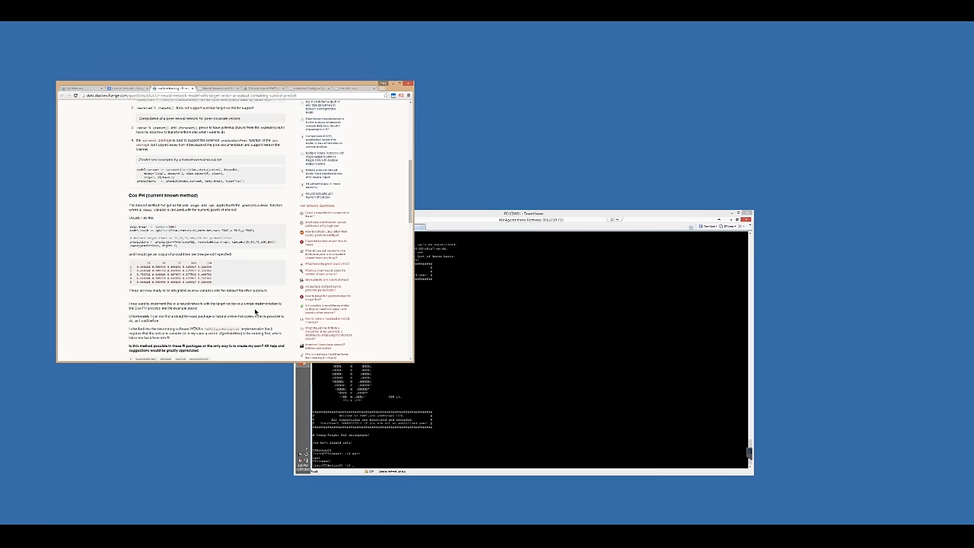
- Scroll the answer back up to its R neural network packages section
scroll("up", 3)
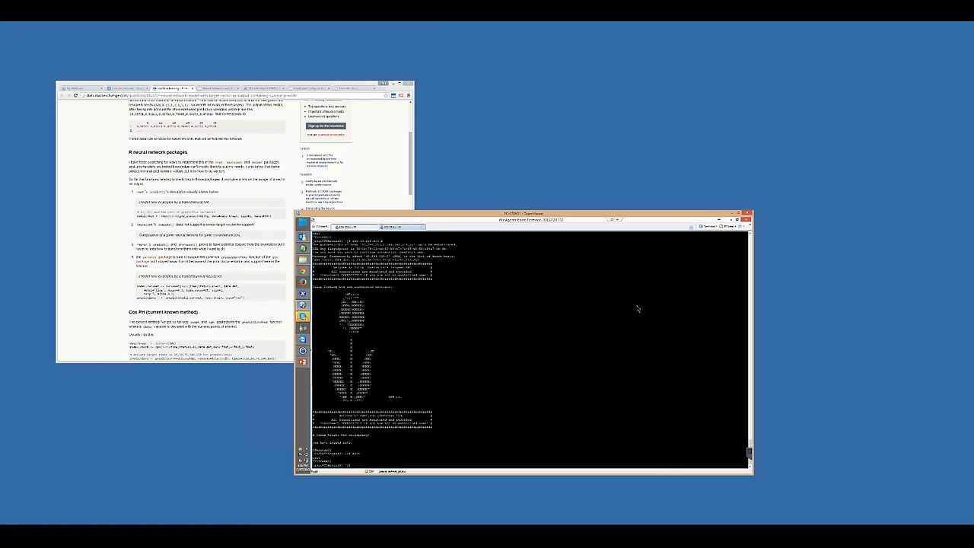
mouse_move(571, 359)
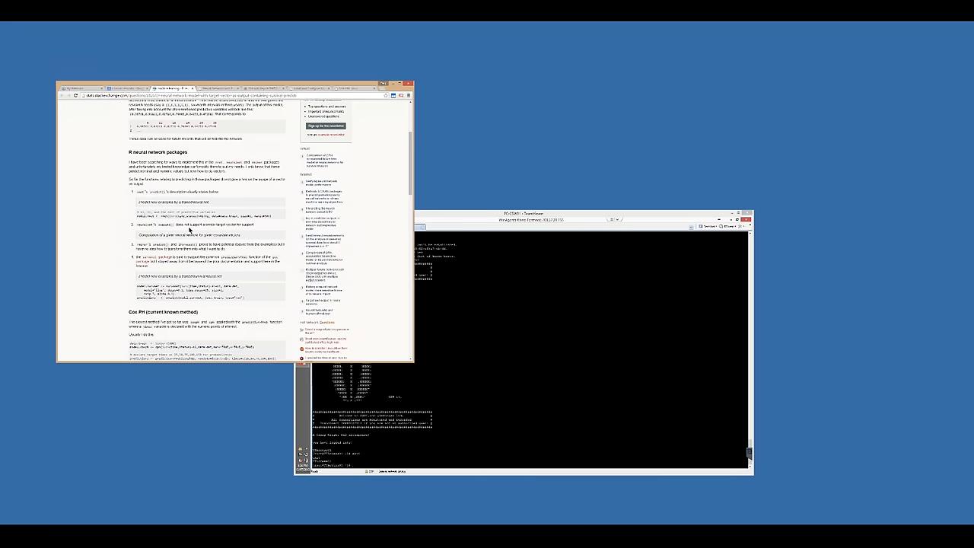
scroll("down", 3)
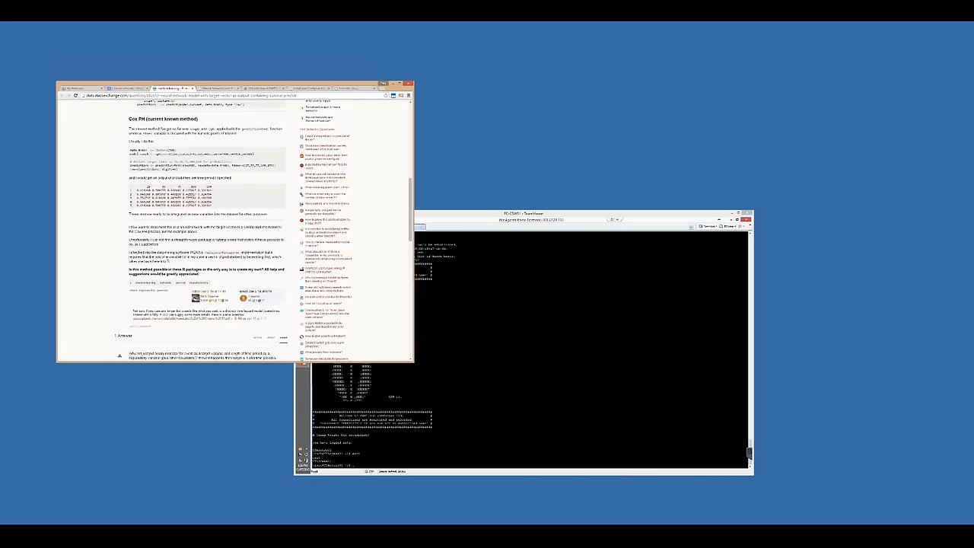
scroll("up", 3)
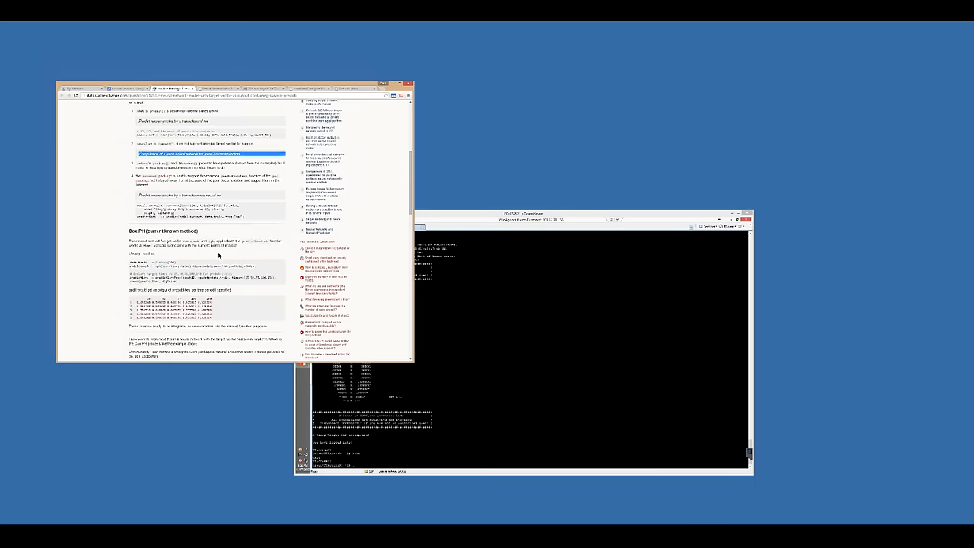
scroll("up", 3)
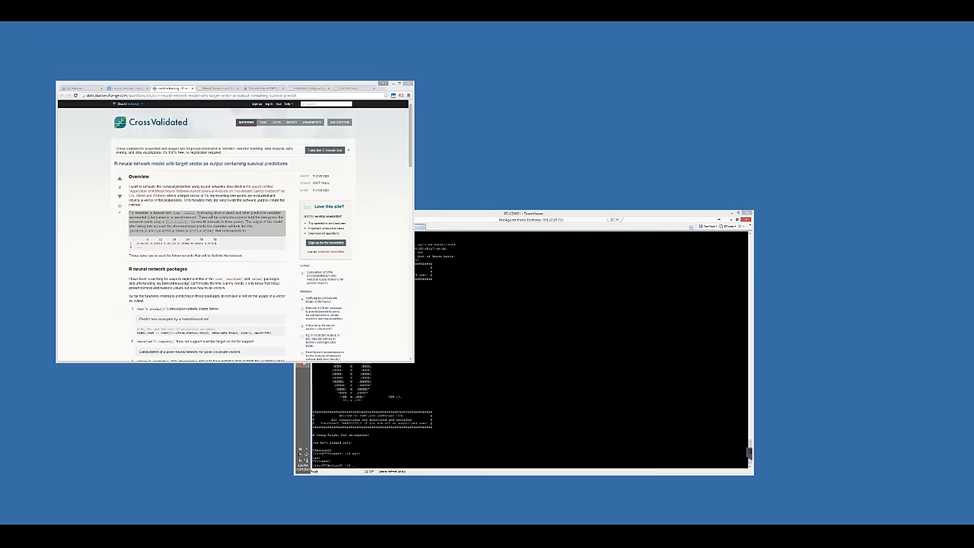
scroll("down", 3)
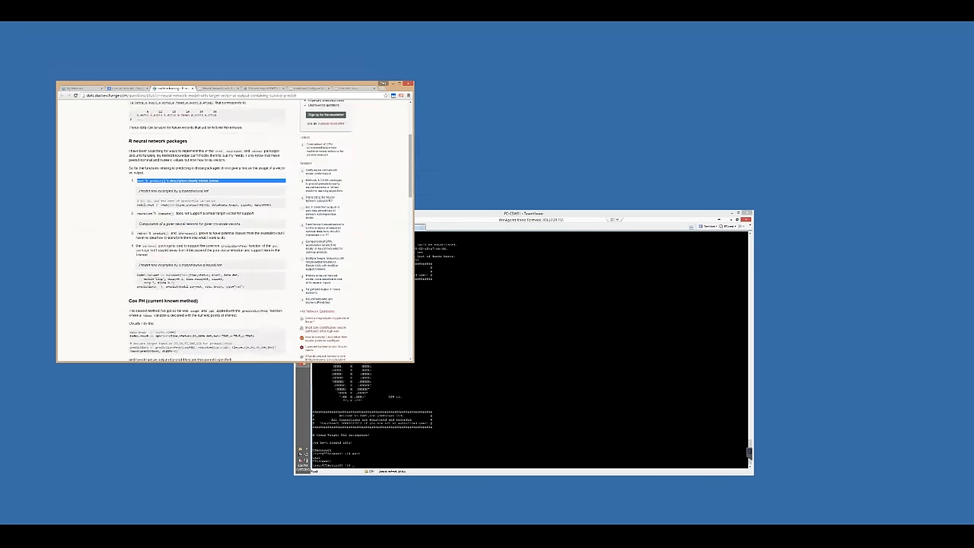
scroll("down", 3)
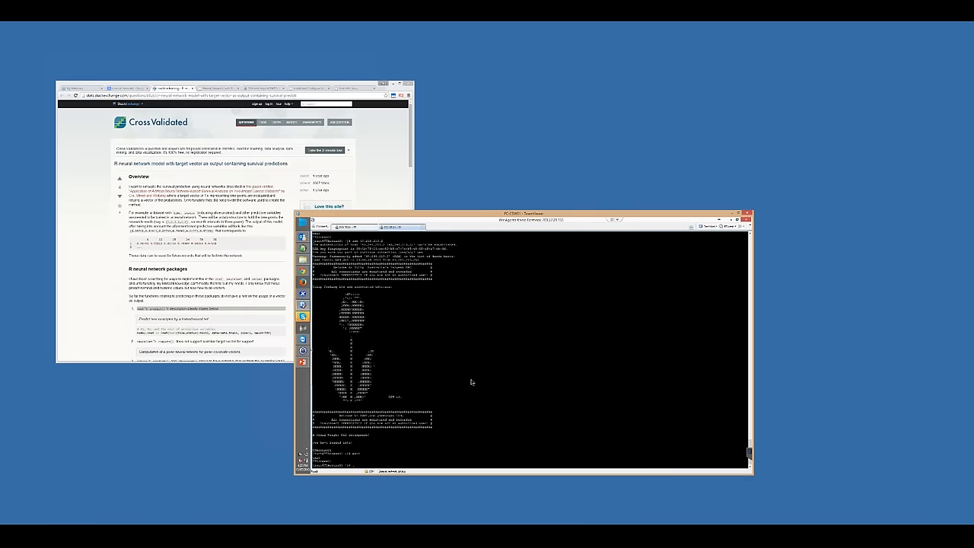
mouse_move(488, 383)
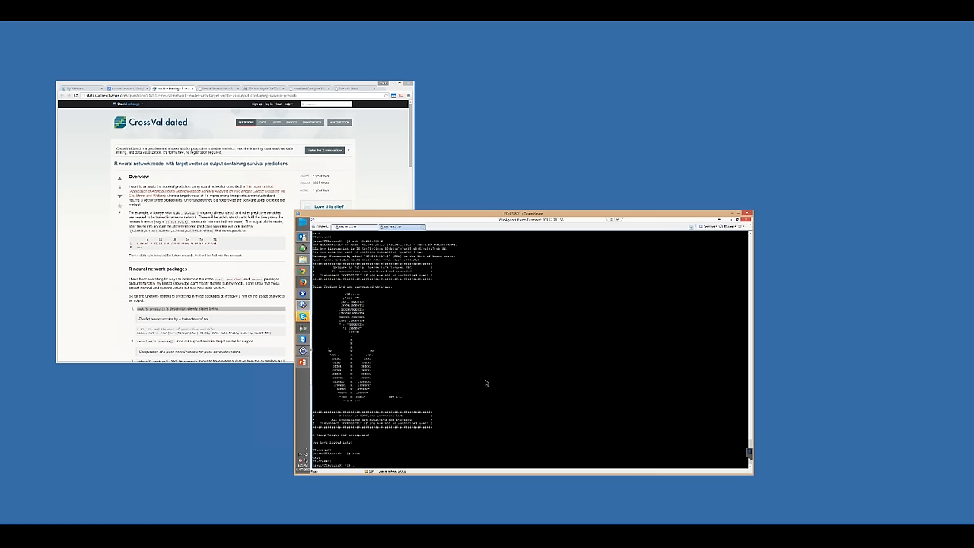
mouse_move(507, 380)
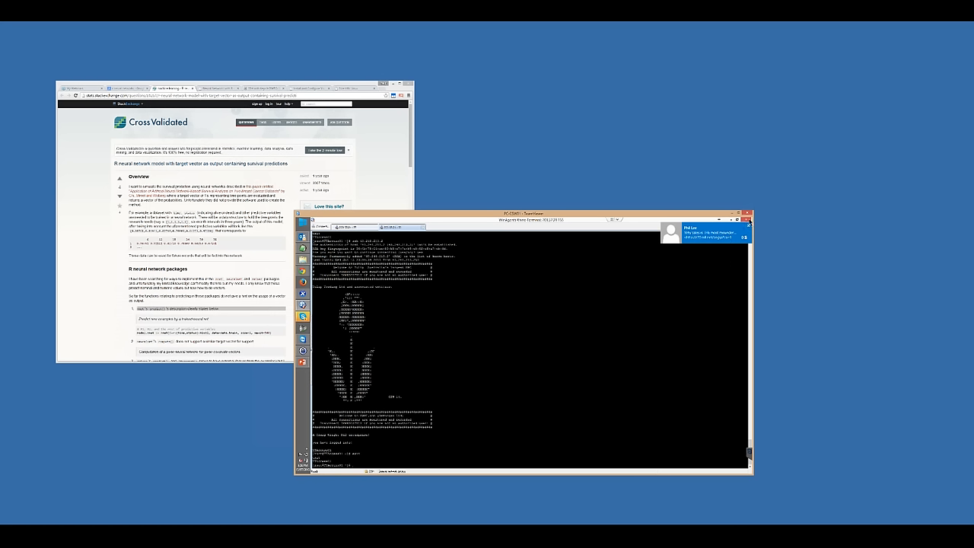
mouse_move(731, 267)
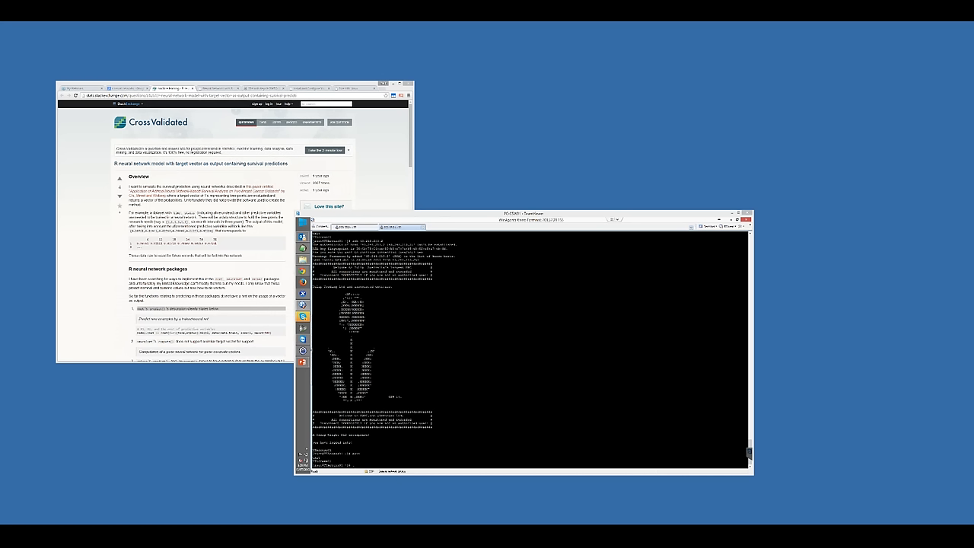
mouse_move(667, 303)
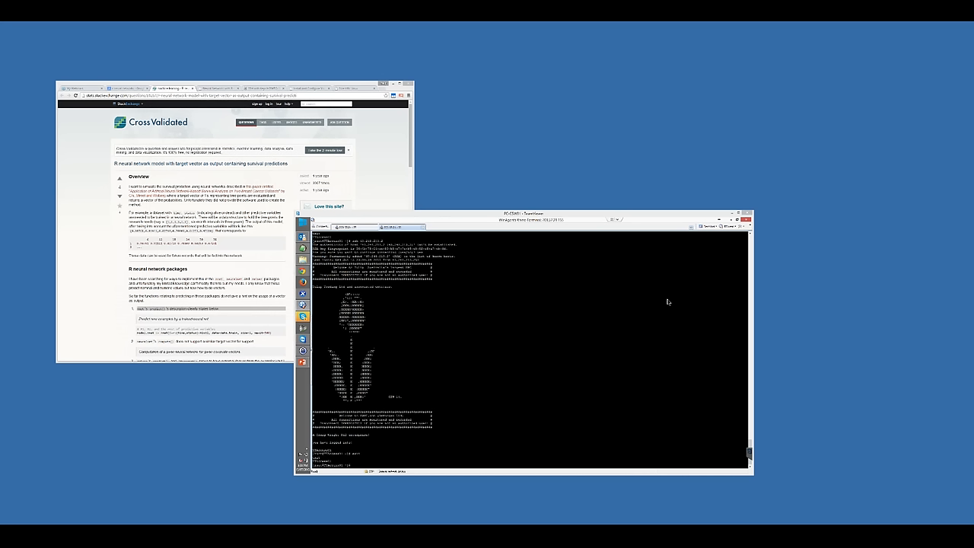